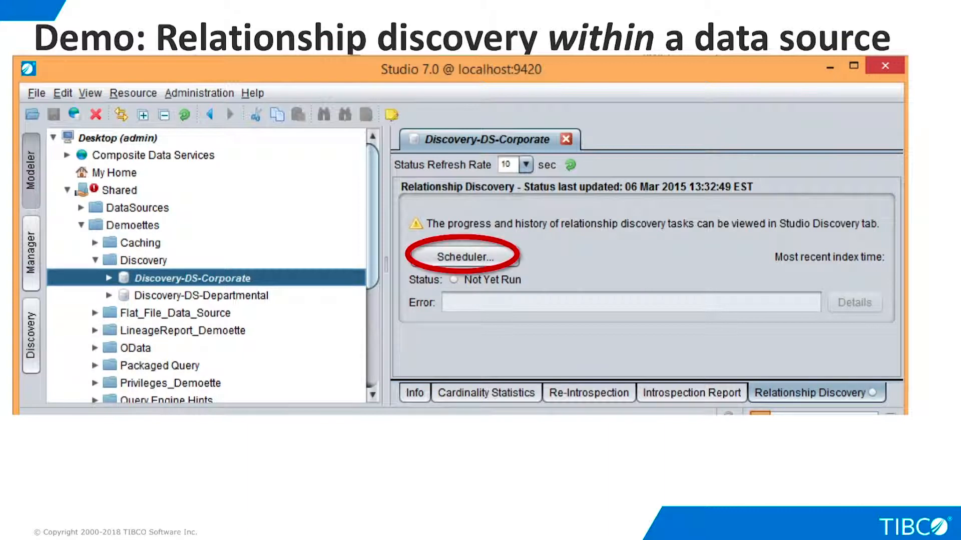
- Show the Relationship Discovery status and scheduler for Discovery-DS-Corporate
left_click(463, 257)
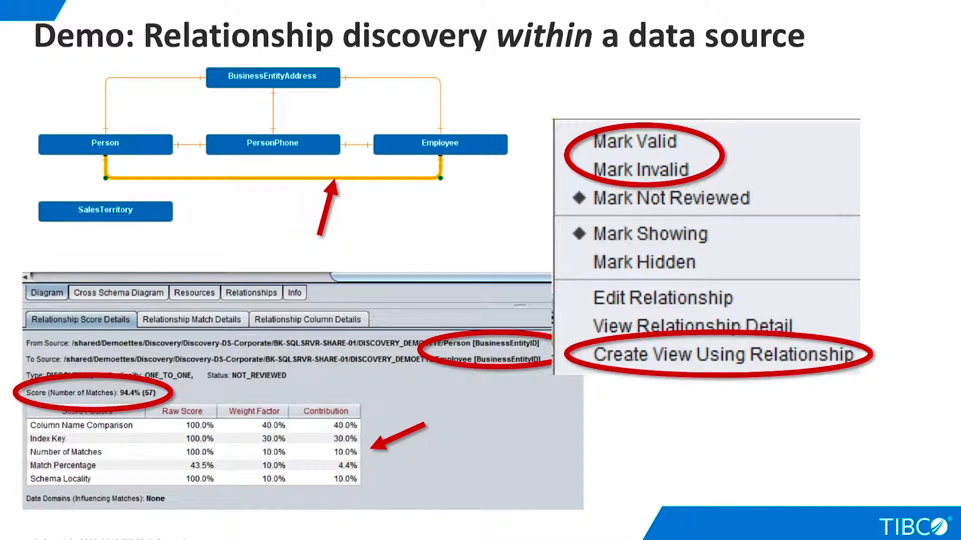
- Review the Person–Employee relationship score details and its Mark Valid / Create View options
key("right")
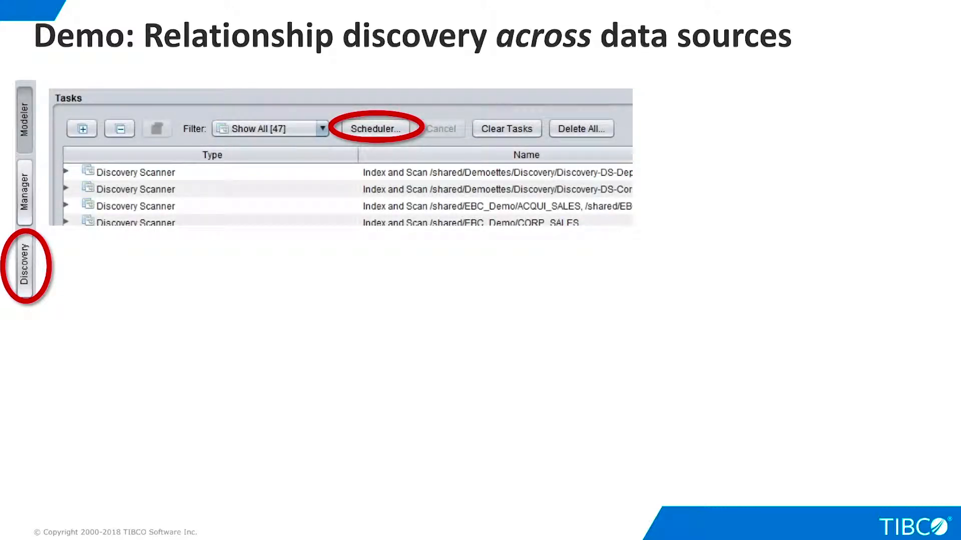
- Show the Discovery task list with index and scan tasks across data sources
left_click(376, 129)
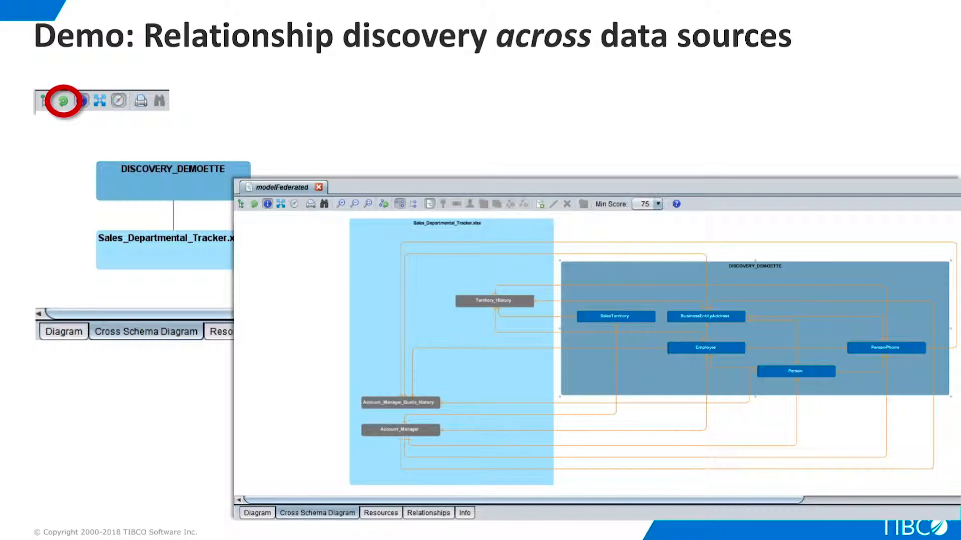
- Show the modelFederated Cross Schema Diagram linking Sales_Departmental_Tracker.xlsx and DISCOVERY_DEMOETTE tables
left_click(62, 100)
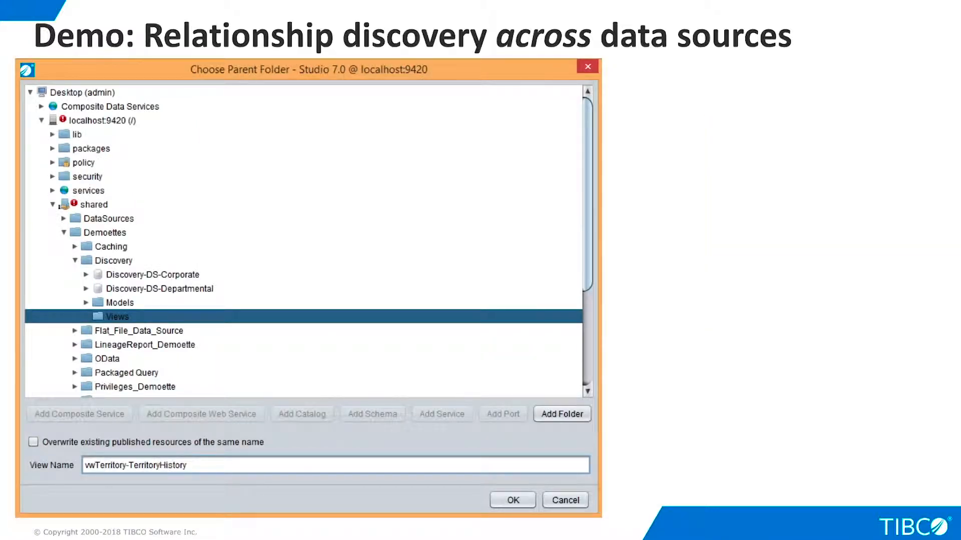
- Save vwTerritory-TerritoryHistory into Discovery/Views and execute it to return joined territory rows
left_click(511, 501)
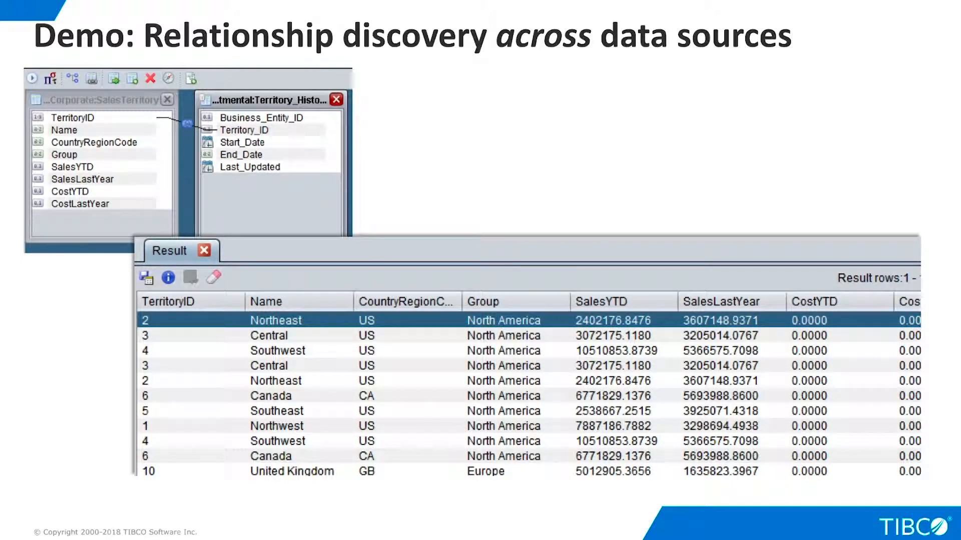